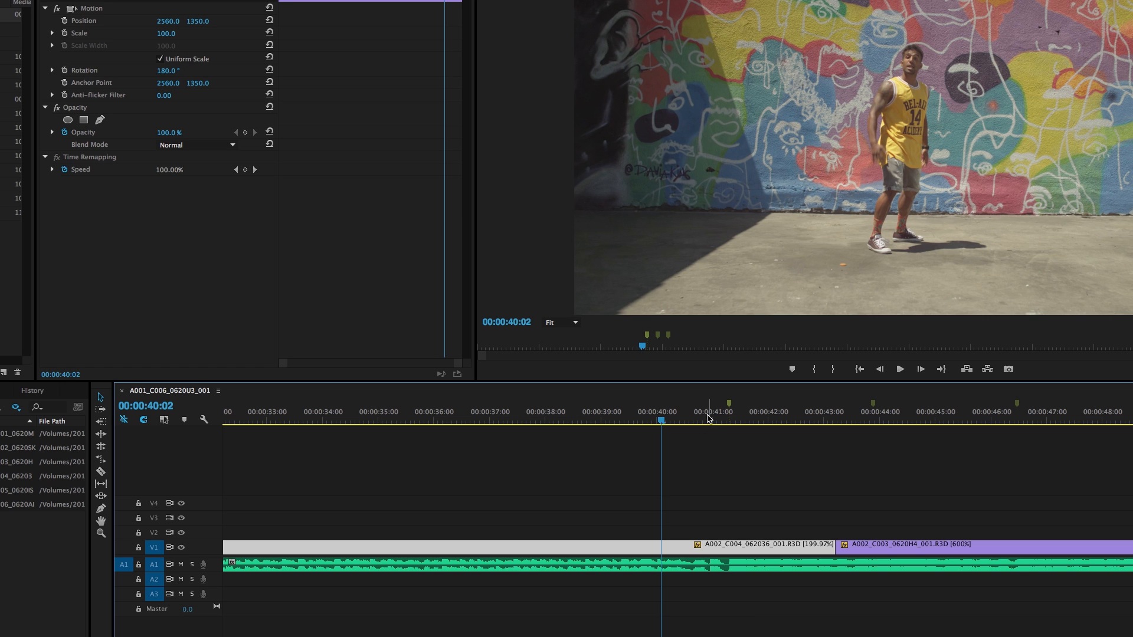
Split the 200% dance clip at 00:00:41:07 and set the later piece to 100% speed.
{"action": "left_click", "coordinate": [709, 418]}
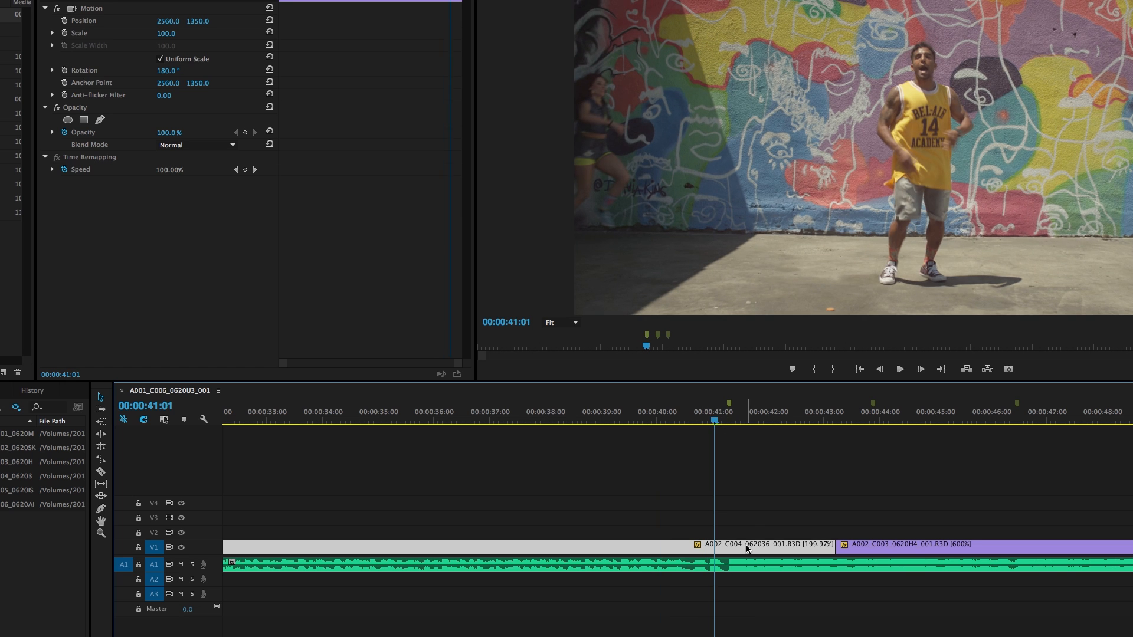
{"action": "mouse_move", "coordinate": [746, 550]}
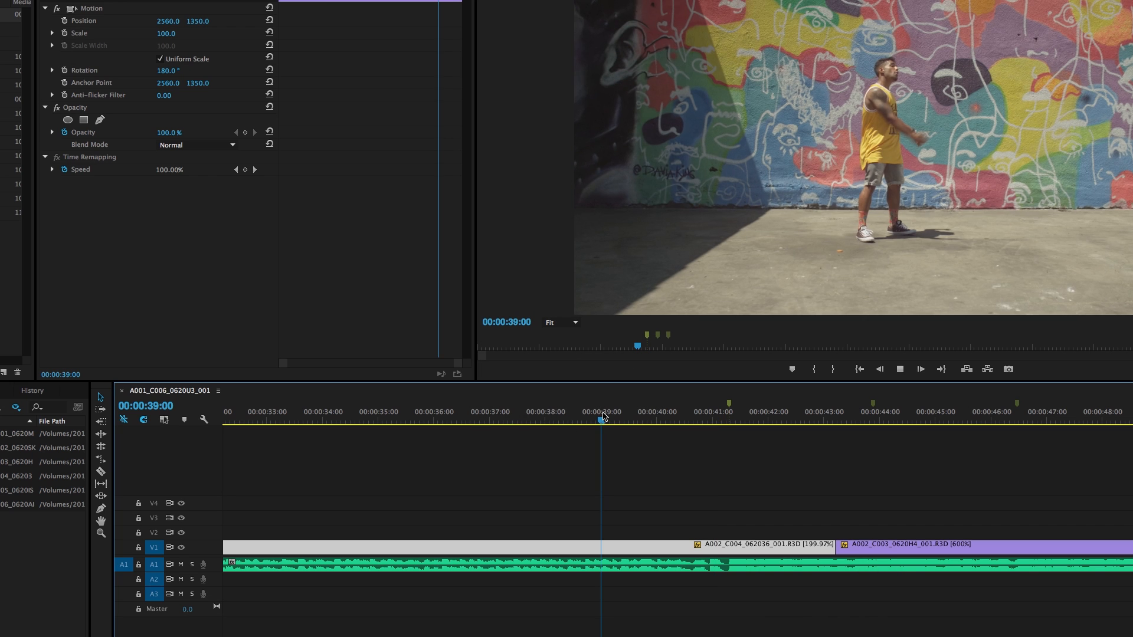
{"action": "left_click", "coordinate": [699, 419]}
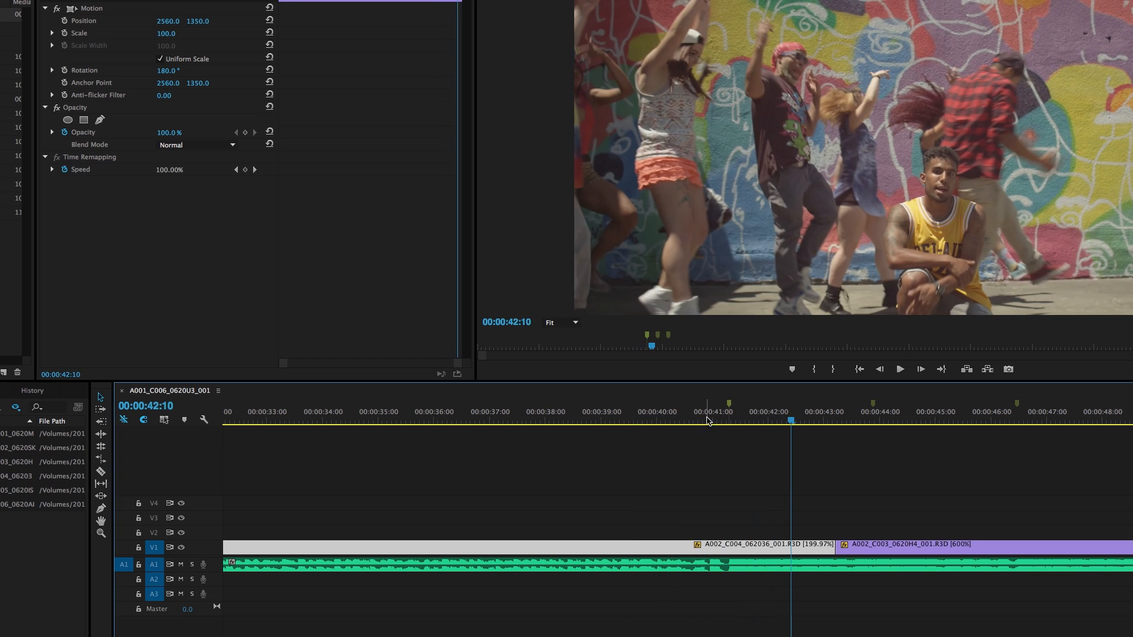
{"action": "left_click", "coordinate": [712, 420]}
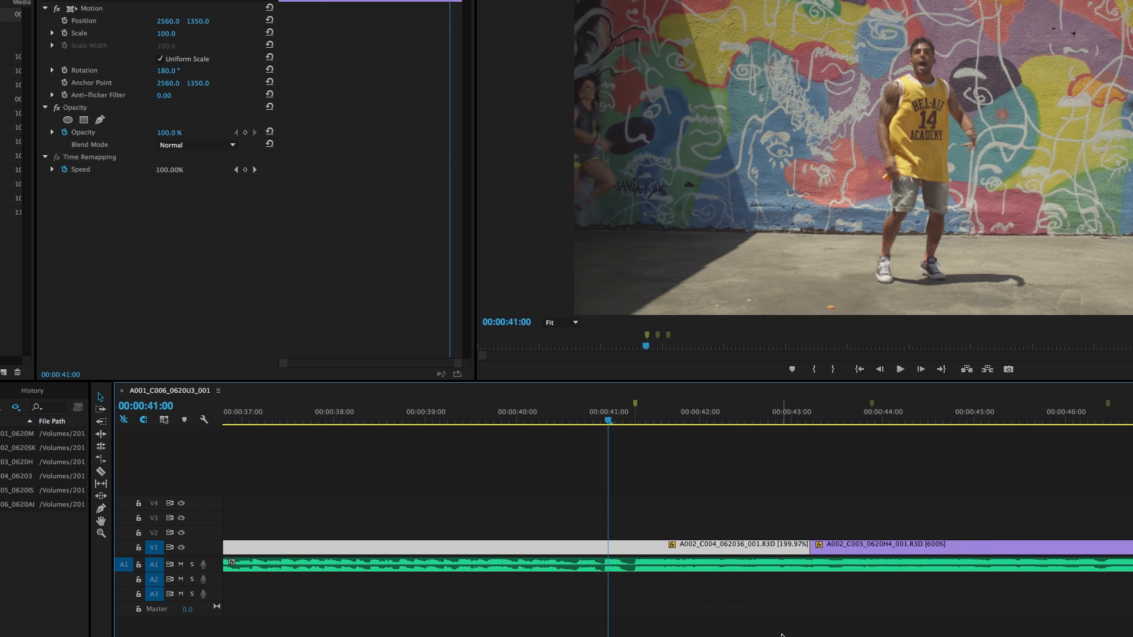
{"action": "mouse_move", "coordinate": [664, 469]}
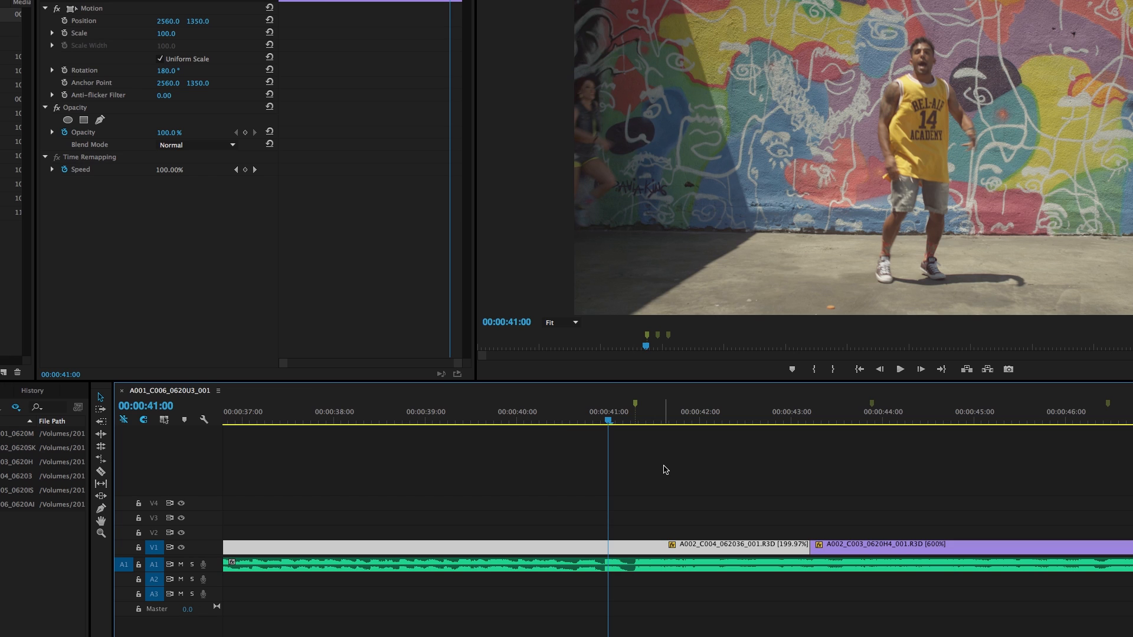
{"action": "mouse_move", "coordinate": [640, 449]}
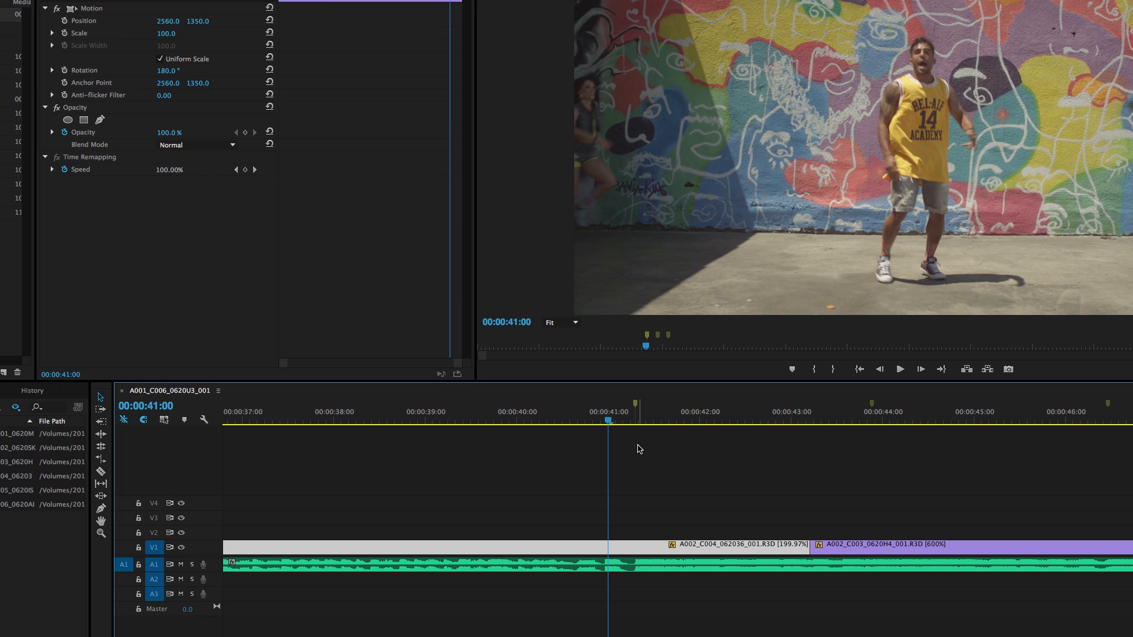
{"action": "mouse_move", "coordinate": [644, 442]}
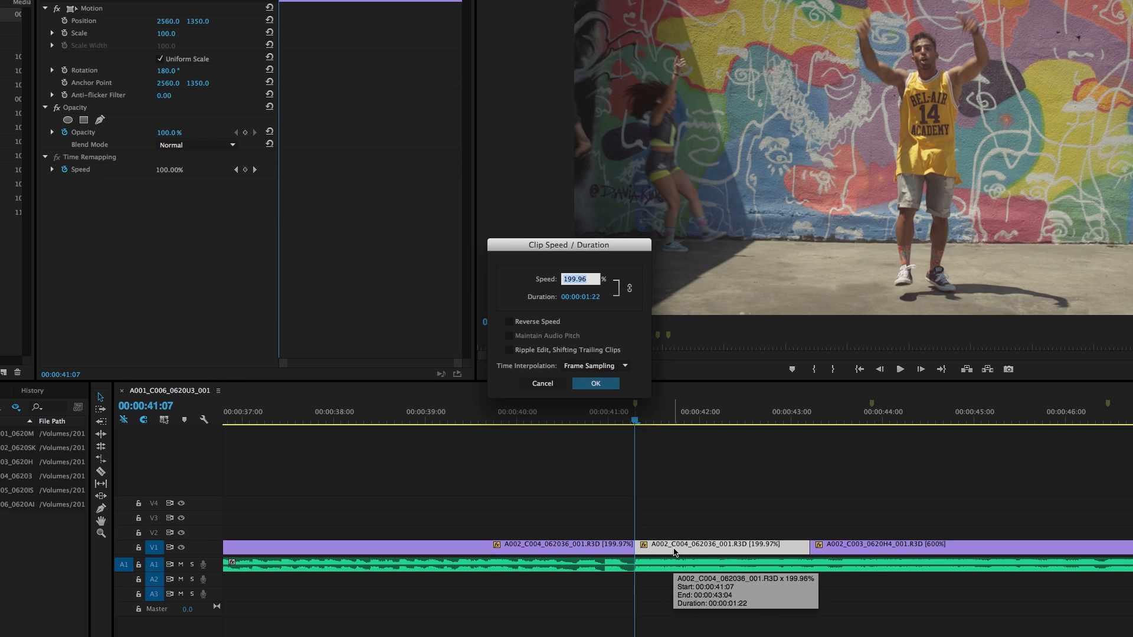
{"action": "type", "text": "100"}
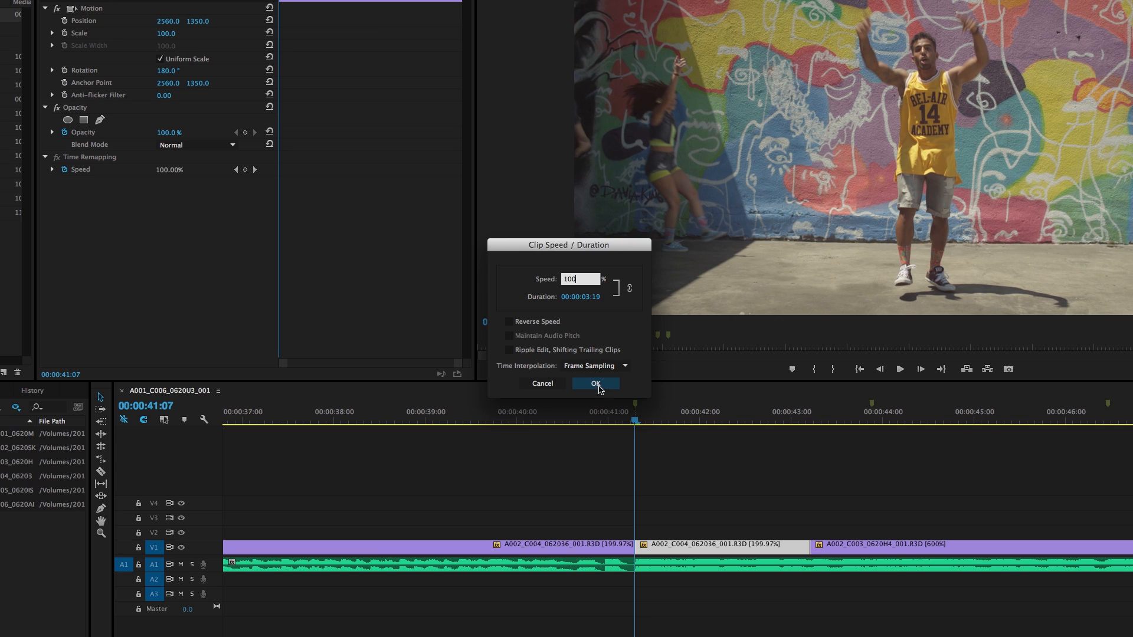
{"action": "left_click", "coordinate": [595, 383]}
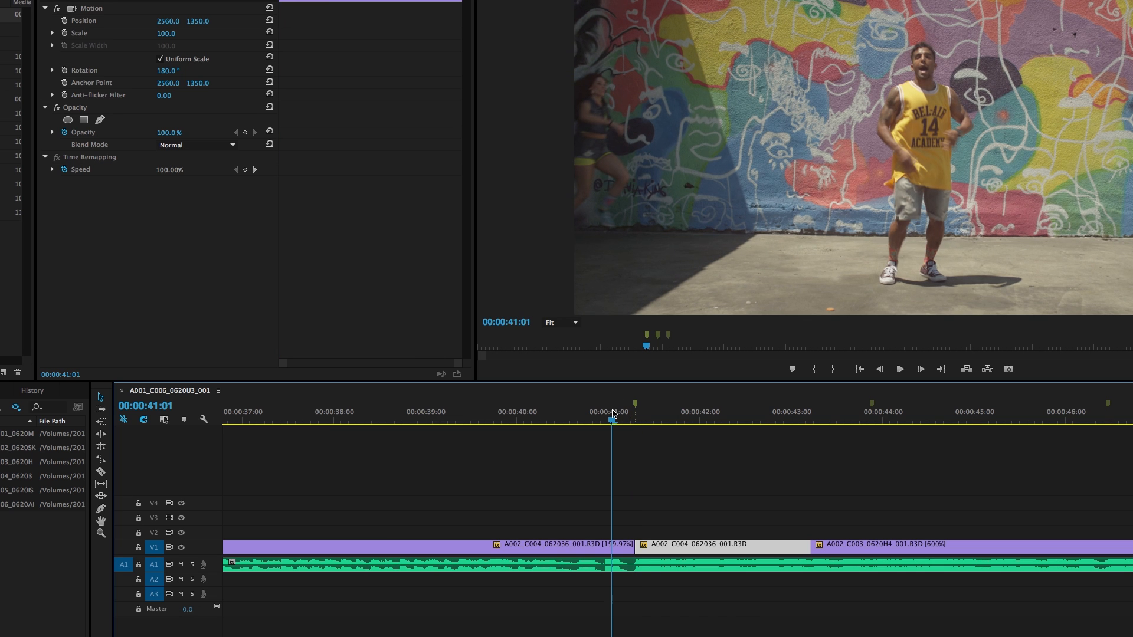
Cut the 100% piece at 00:00:41:22 and set the following piece's speed to 200%.
{"action": "left_click", "coordinate": [555, 417]}
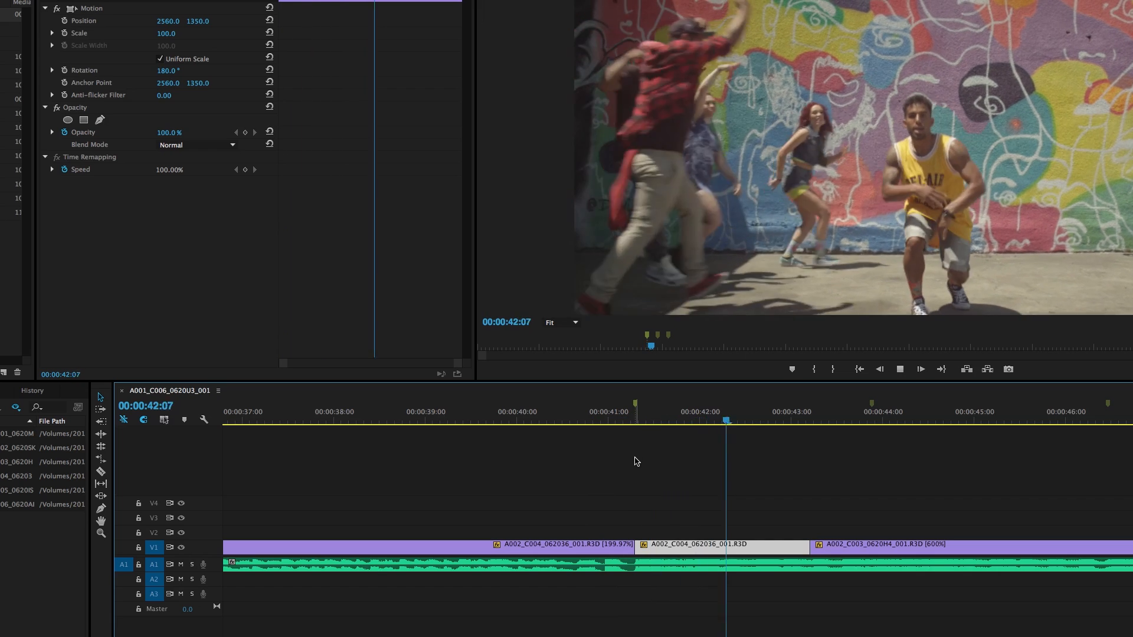
{"action": "left_click", "coordinate": [571, 423]}
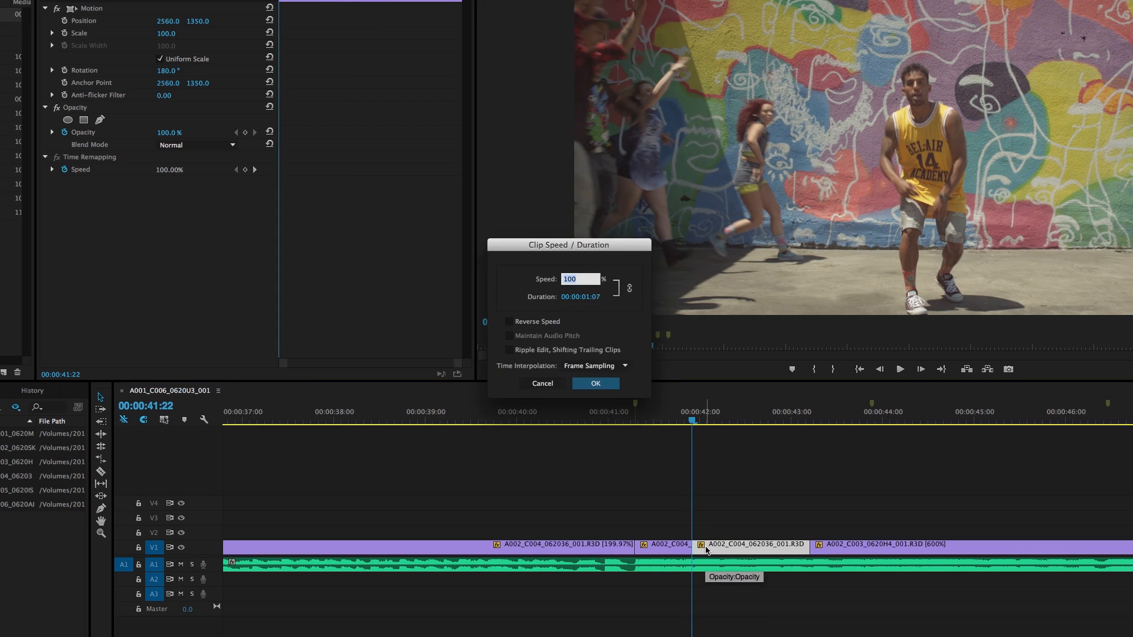
{"action": "type", "text": "200"}
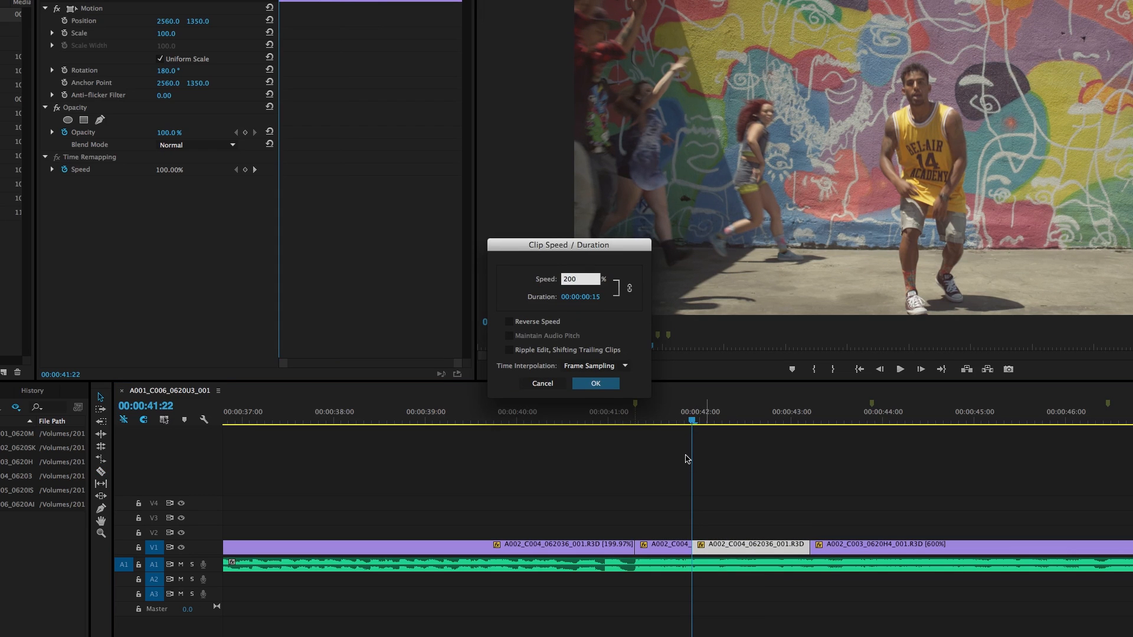
{"action": "left_click", "coordinate": [595, 383]}
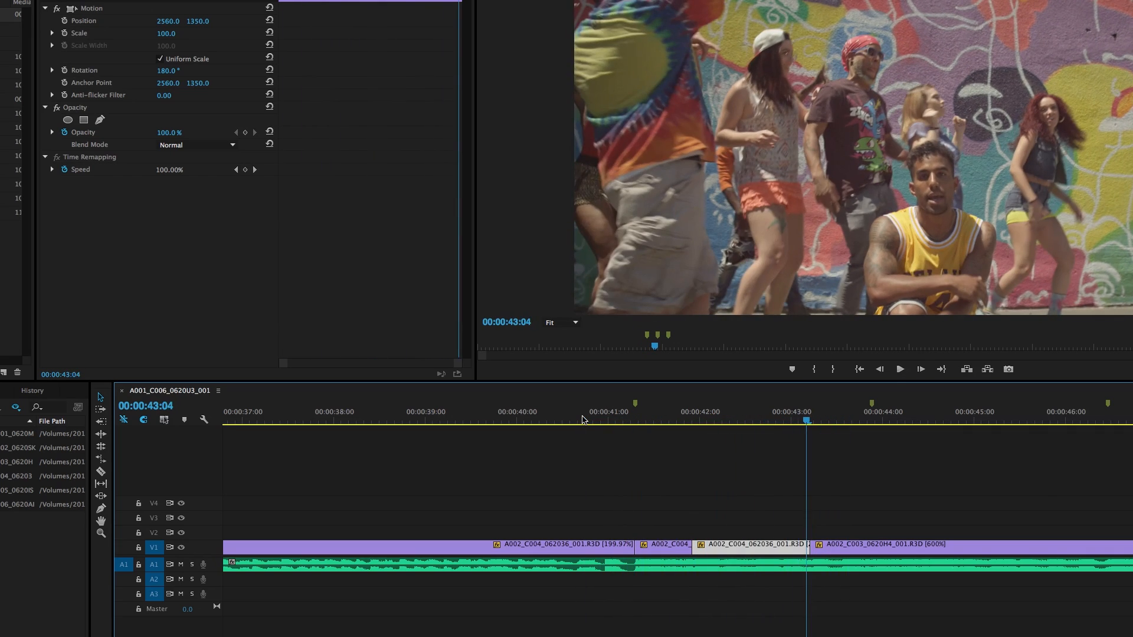
Raise the speed of the piece starting near 41:22, then review playback from 41 seconds.
{"action": "left_click", "coordinate": [738, 419]}
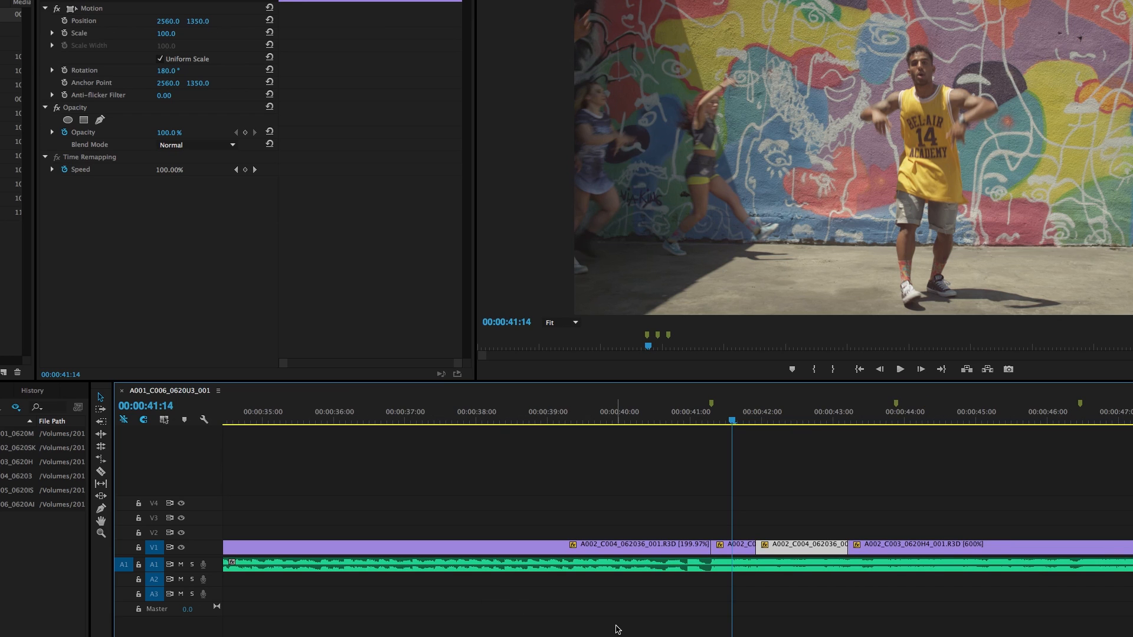
{"action": "mouse_move", "coordinate": [821, 623]}
{"action": "type", "text": "50"}
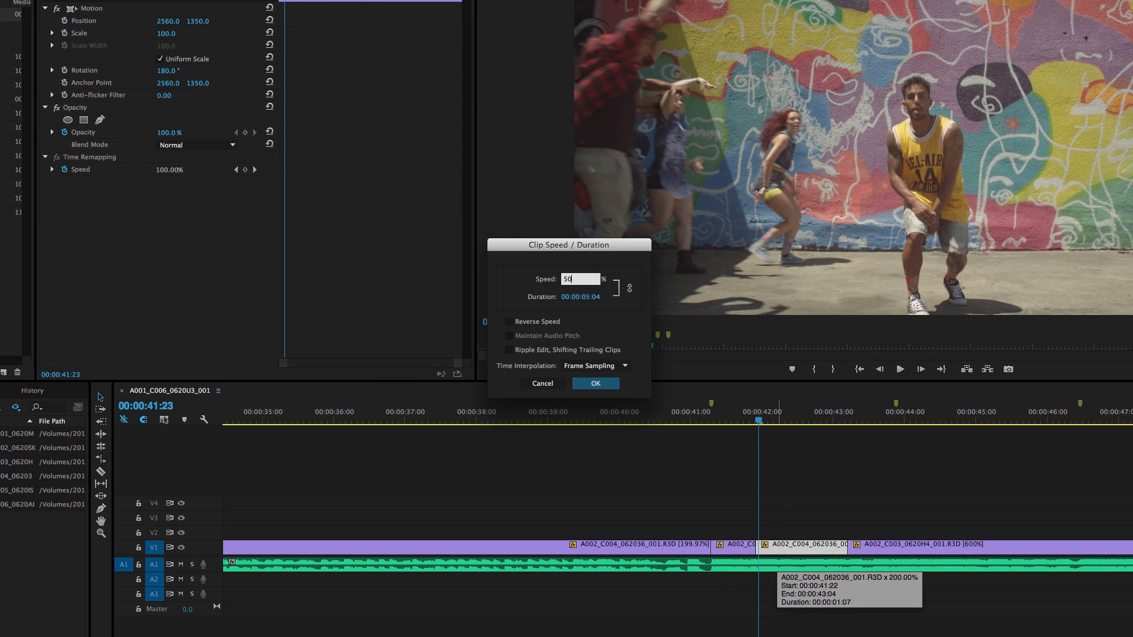
{"action": "left_click", "coordinate": [595, 383]}
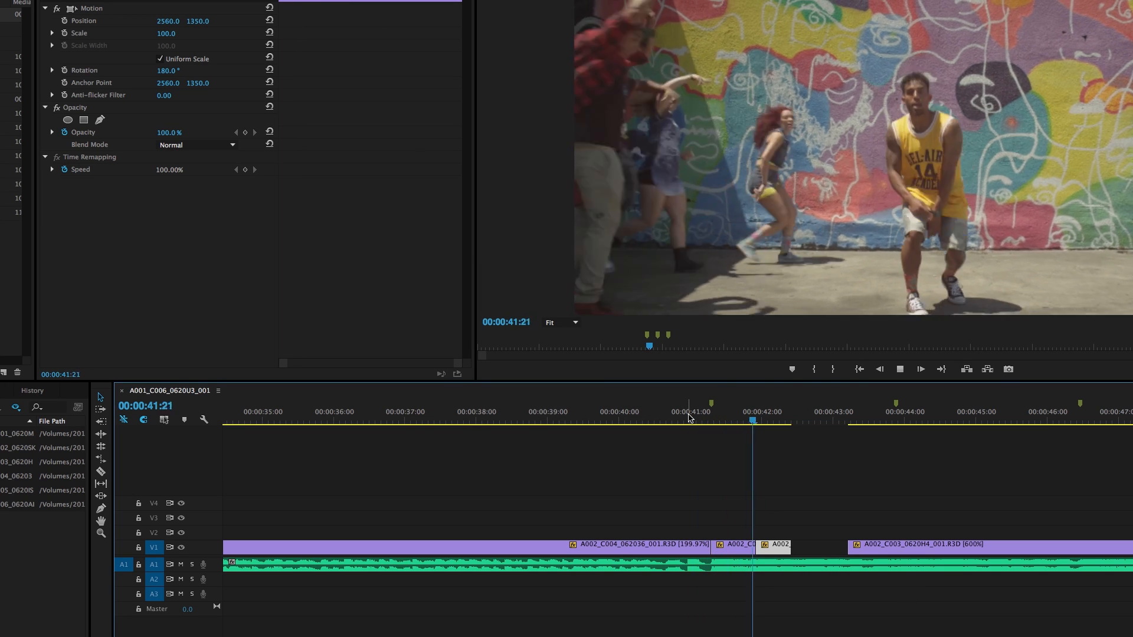
{"action": "left_click", "coordinate": [691, 420]}
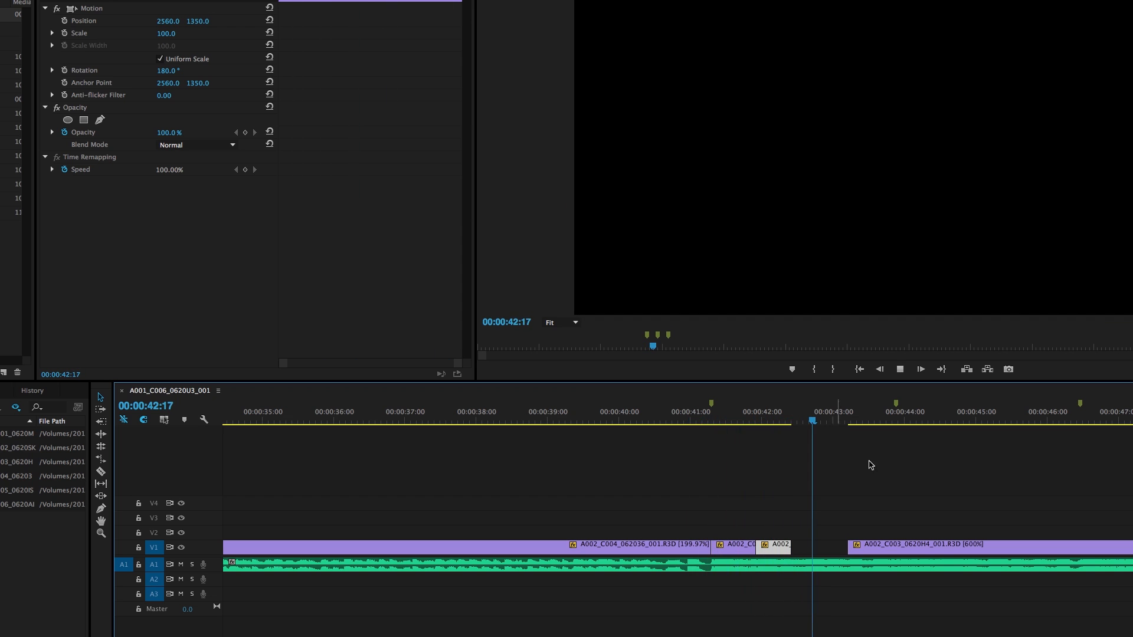
{"action": "left_click", "coordinate": [905, 419]}
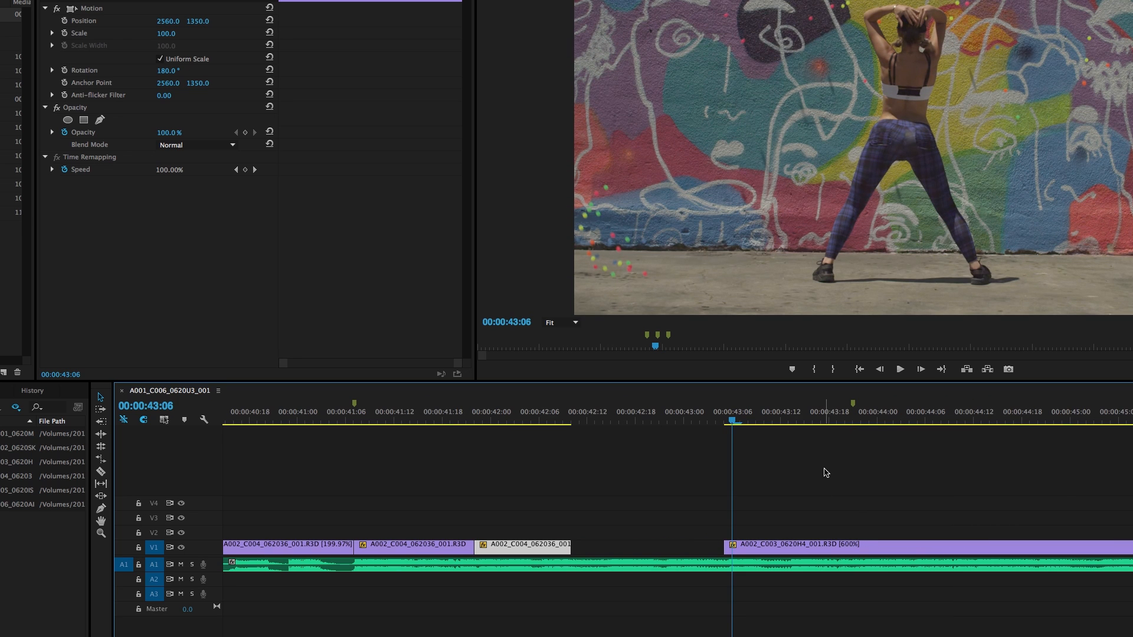
{"action": "mouse_move", "coordinate": [841, 524]}
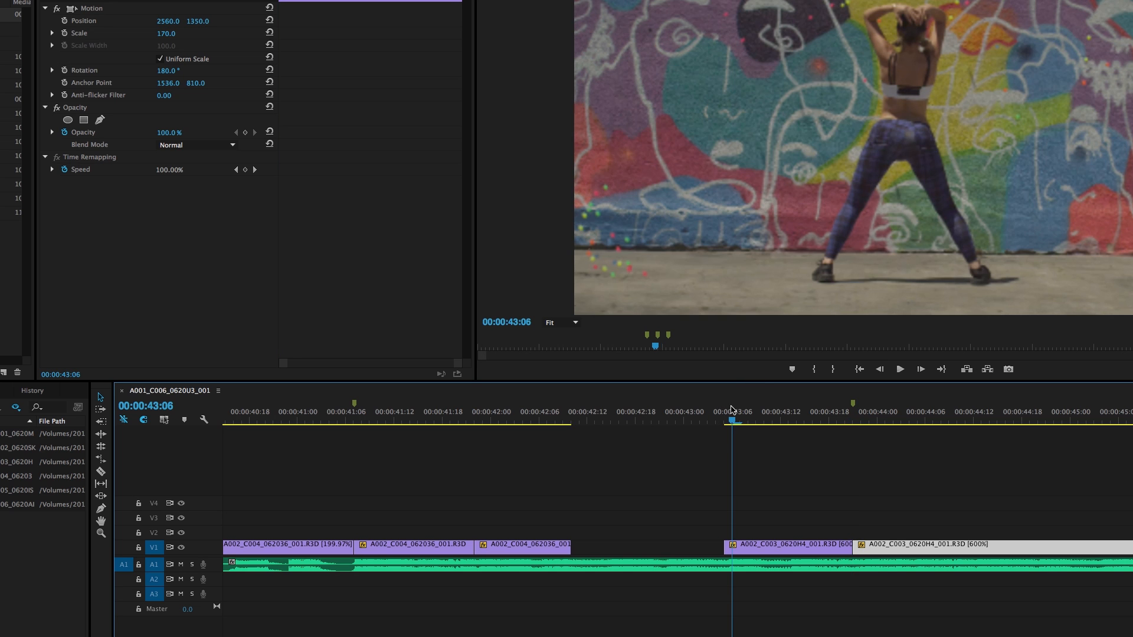
Set the A002_C003_0620H4_001.R3D piece after 43:18 to 100% speed, then move the playhead to 00:00:43:05.
{"action": "left_click", "coordinate": [899, 369]}
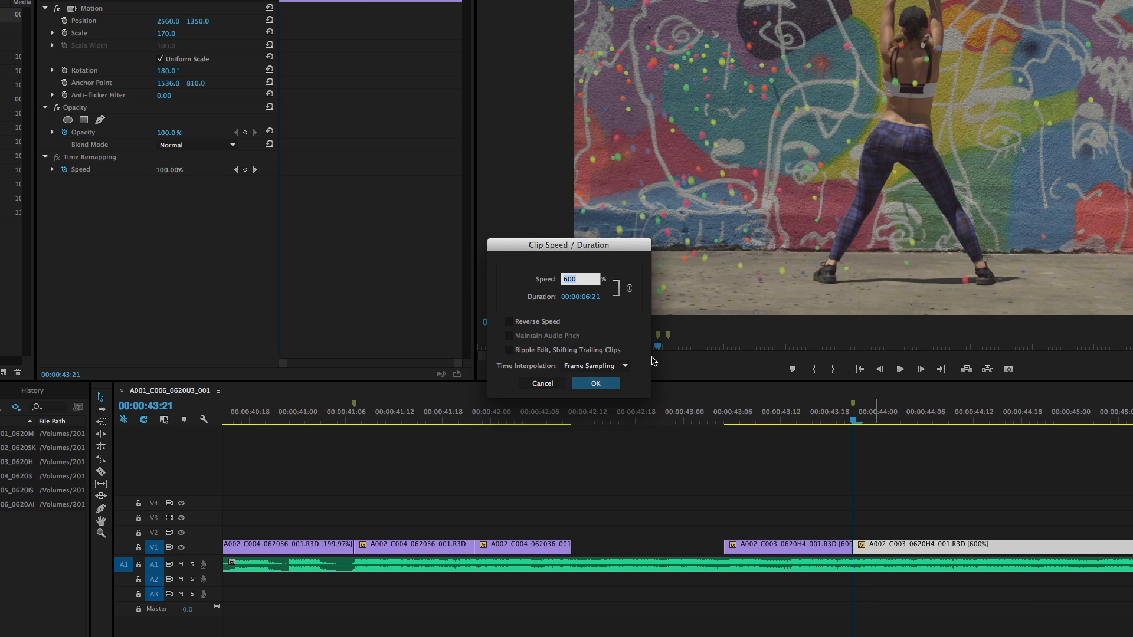
{"action": "type", "text": "100"}
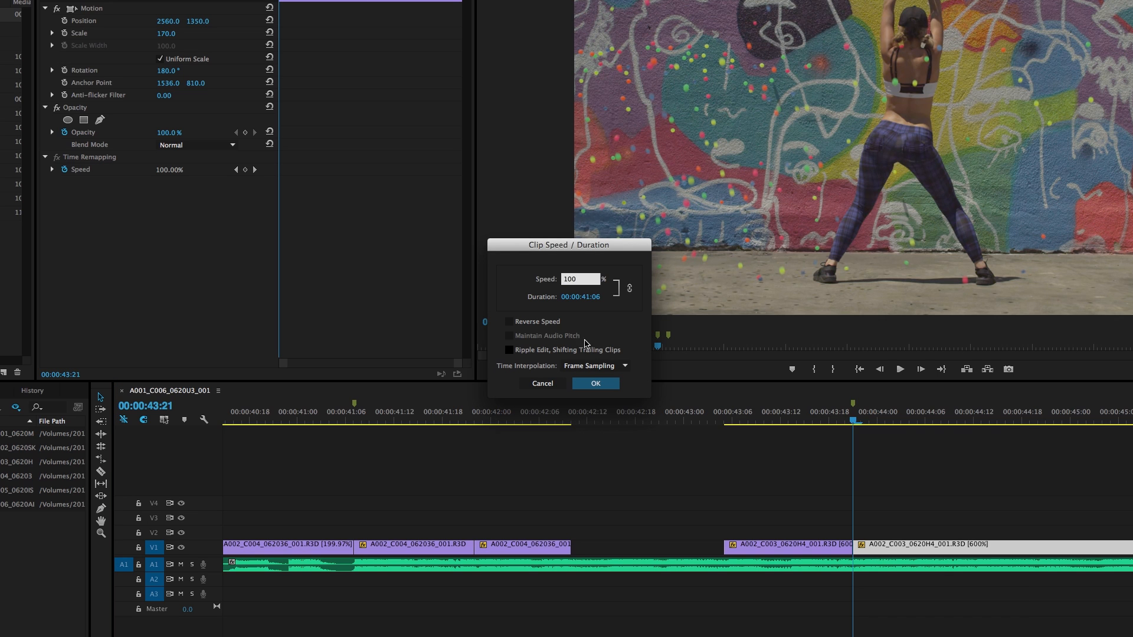
{"action": "left_click", "coordinate": [581, 279]}
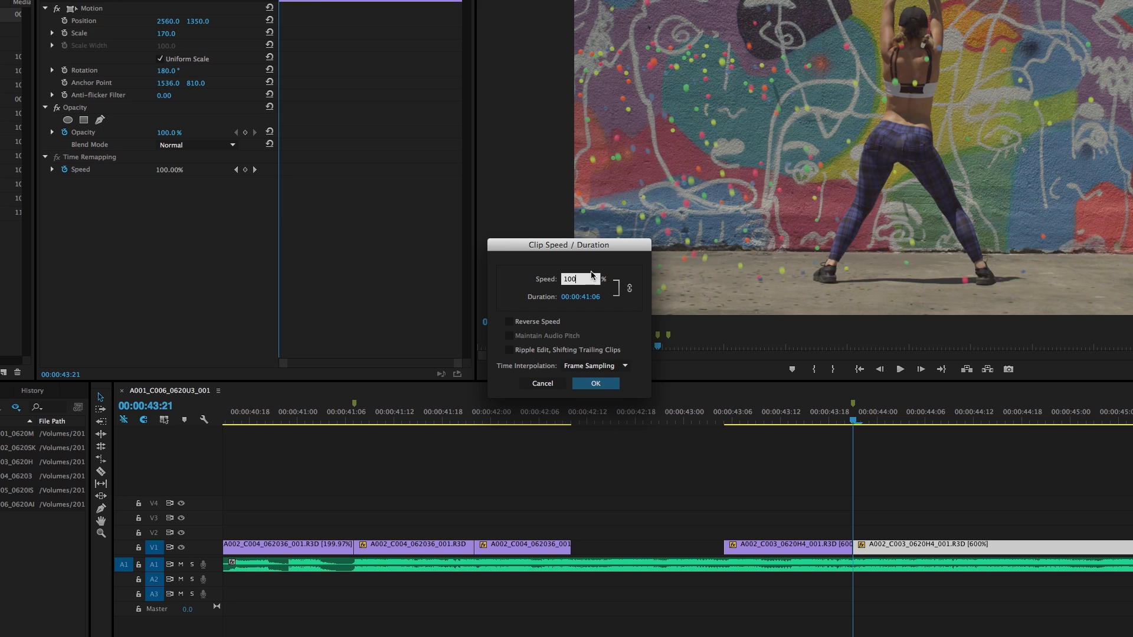
{"action": "left_click", "coordinate": [596, 384]}
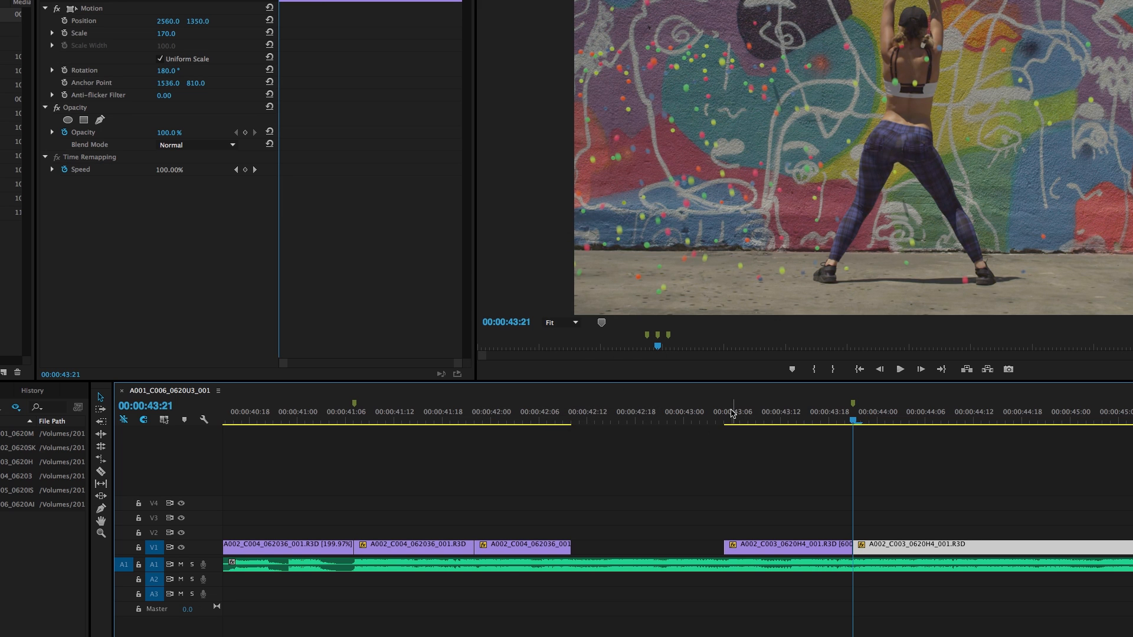
{"action": "left_click", "coordinate": [723, 411]}
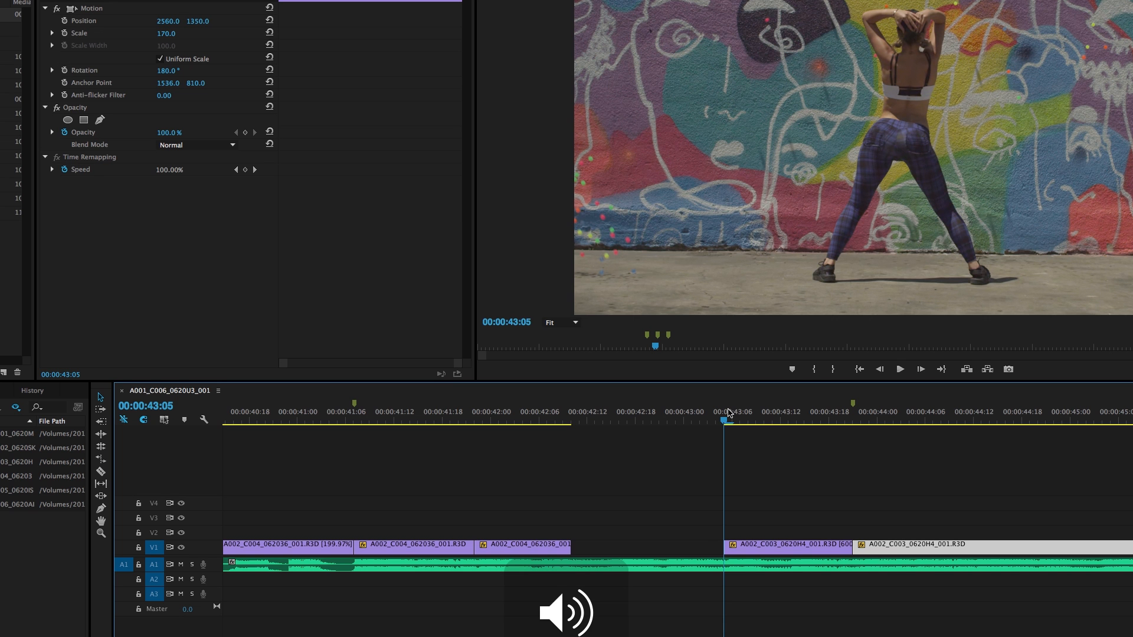
Apply 600% speed to the piece after the 00:00:45:20 cut, then return the playhead to 00:00:43:03.
{"action": "left_click", "coordinate": [899, 368]}
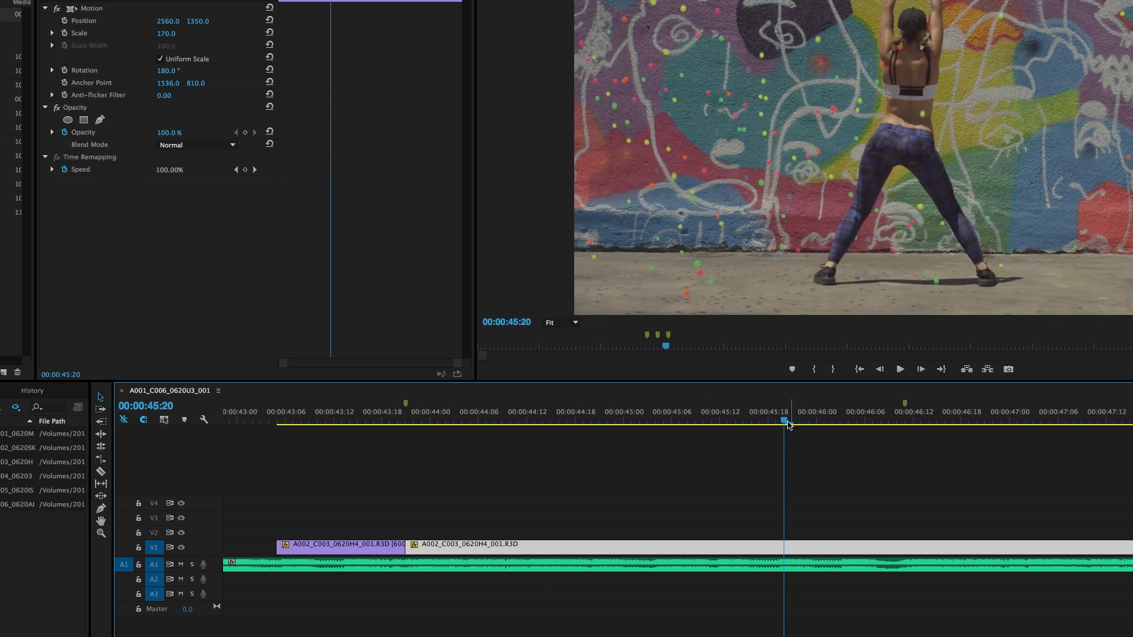
{"action": "mouse_move", "coordinate": [749, 418]}
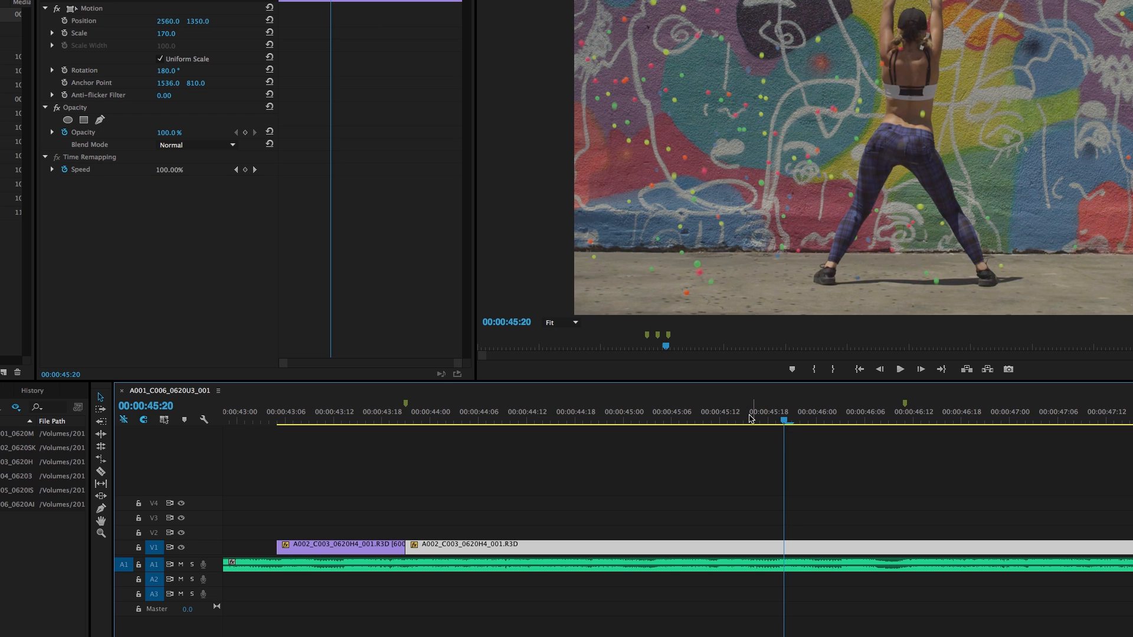
{"action": "mouse_move", "coordinate": [773, 479]}
{"action": "type", "text": "600"}
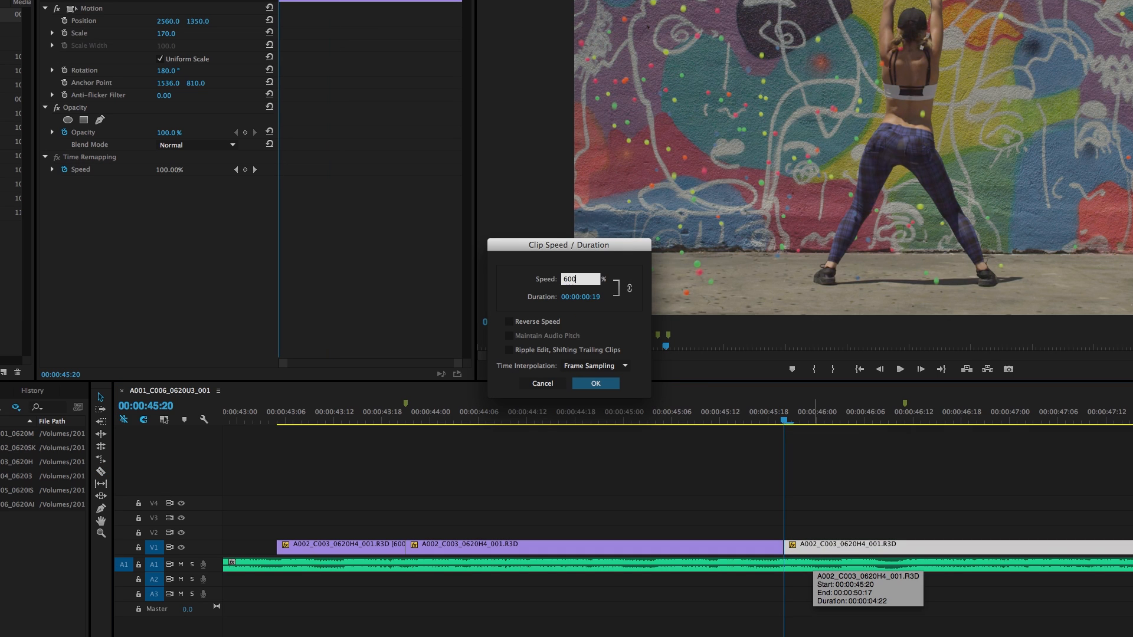
{"action": "left_click", "coordinate": [595, 382]}
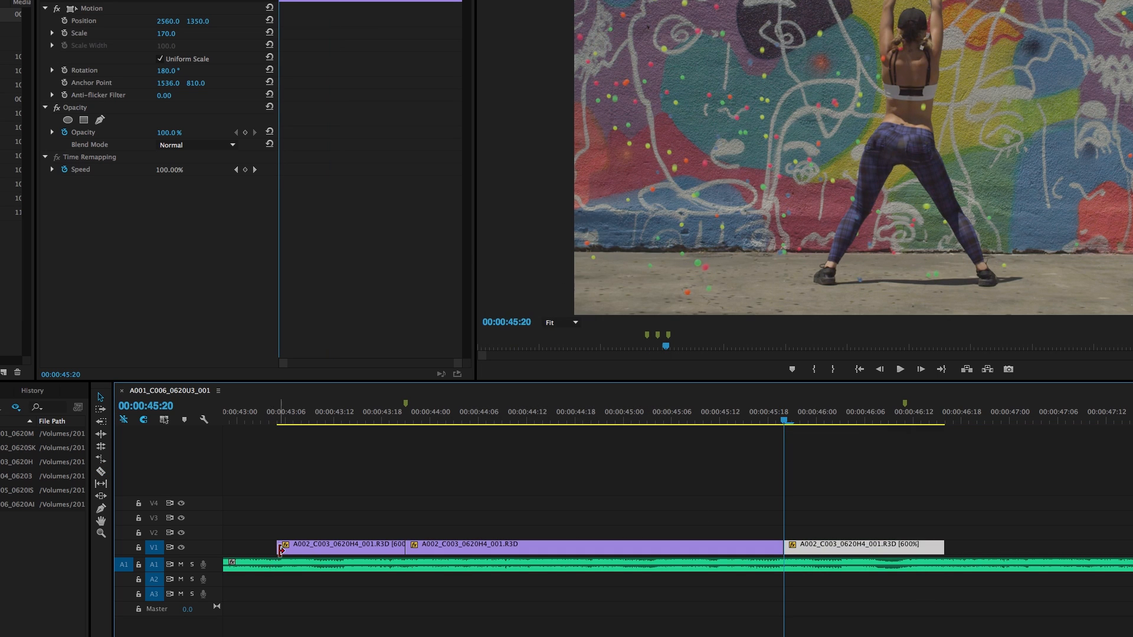
{"action": "left_click", "coordinate": [260, 418]}
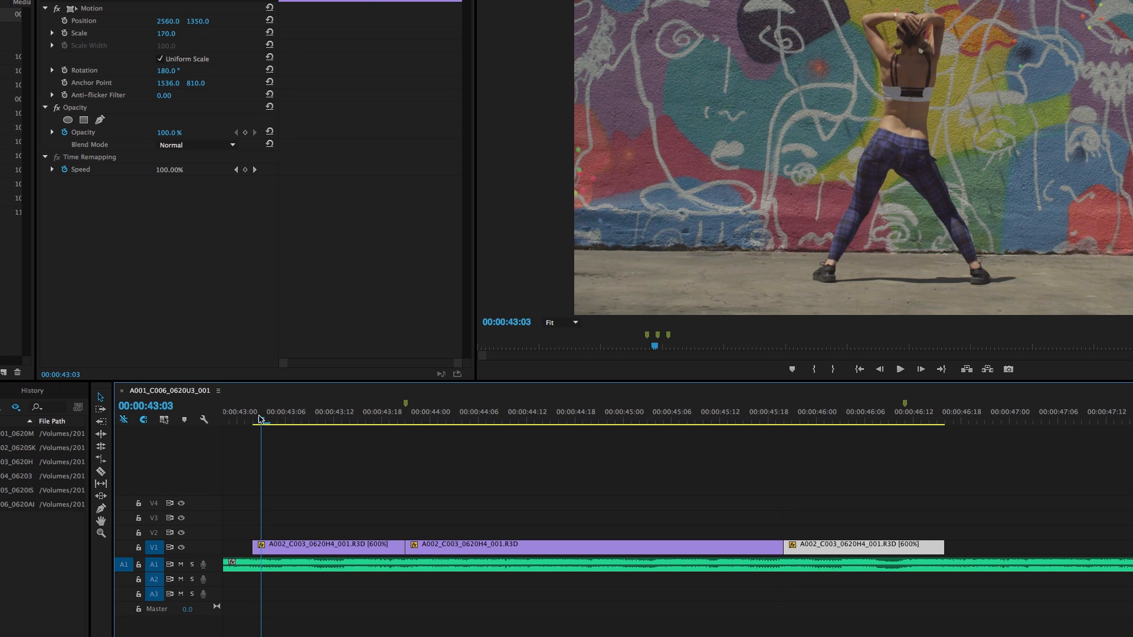
{"action": "left_click", "coordinate": [899, 368]}
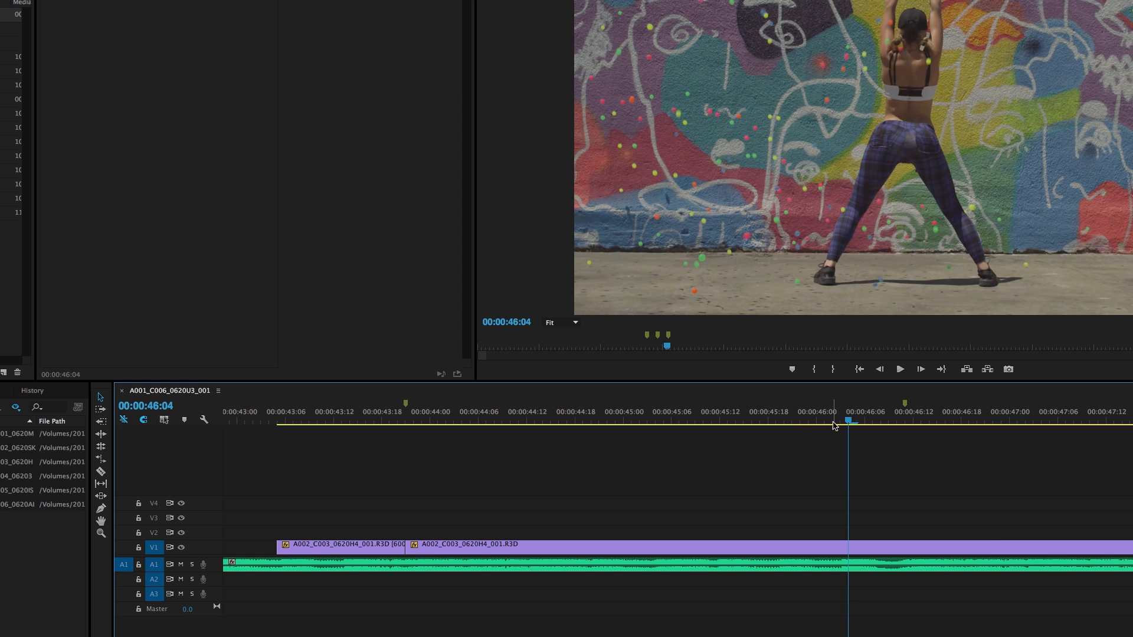
{"action": "mouse_move", "coordinate": [410, 419]}
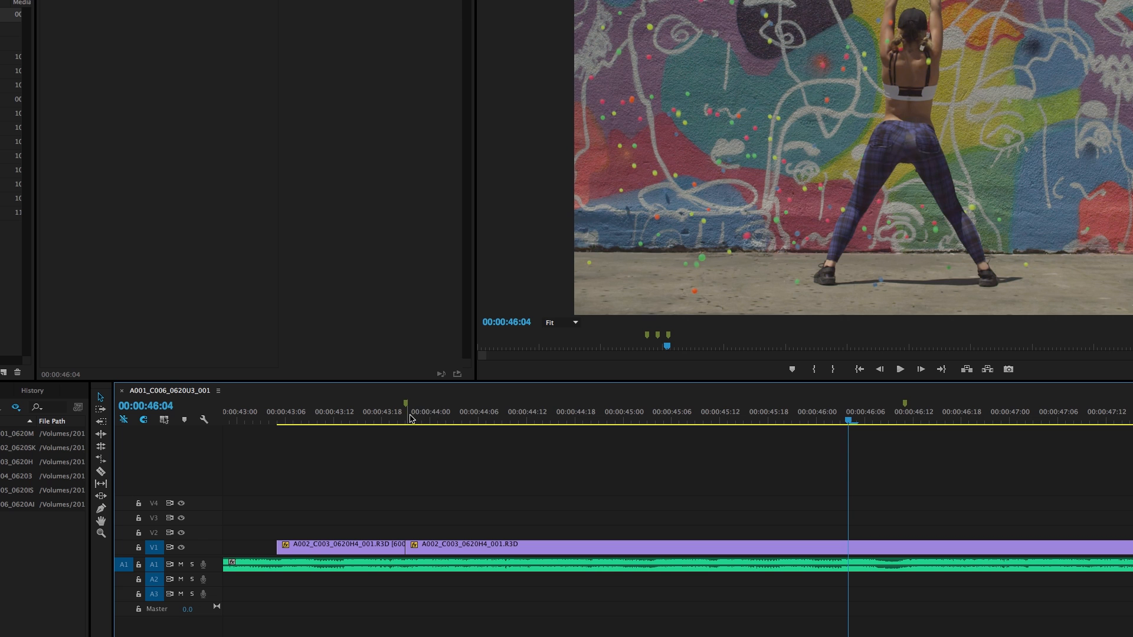
Cut at 00:00:46:11 and run the following piece at 600% speed.
{"action": "left_click", "coordinate": [696, 437]}
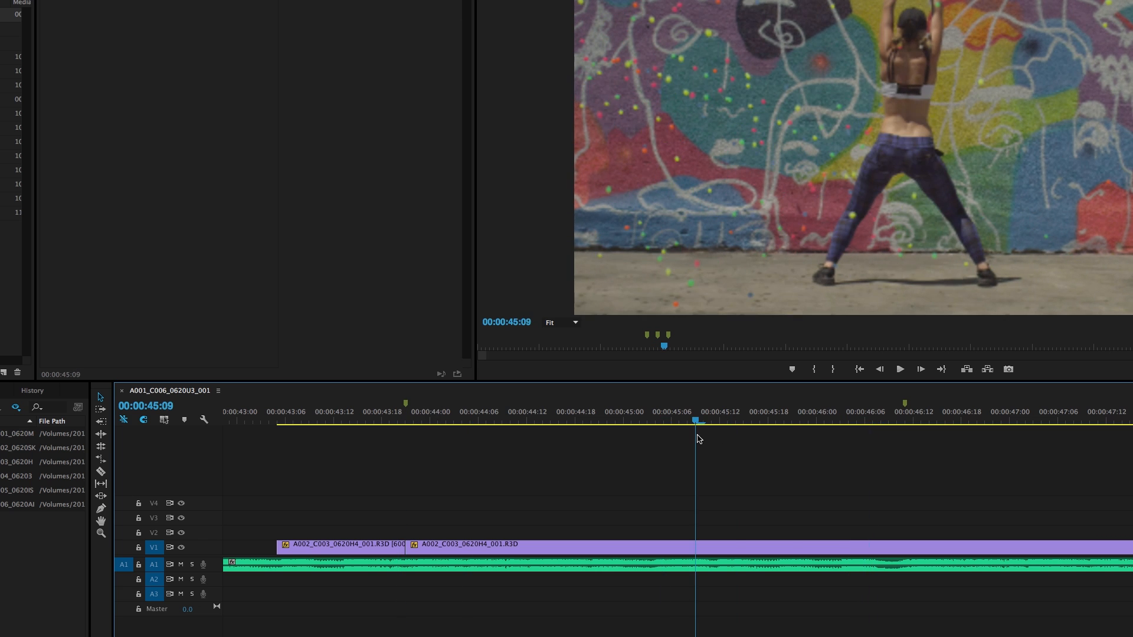
{"action": "left_click", "coordinate": [908, 422]}
{"action": "type", "text": "600"}
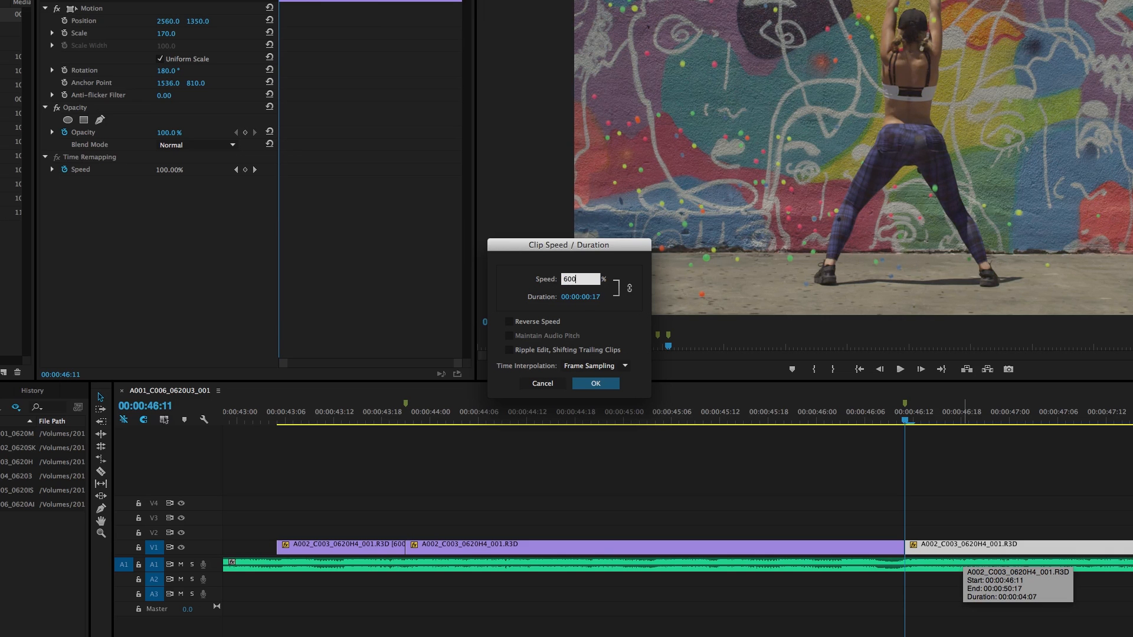
{"action": "left_click", "coordinate": [596, 383]}
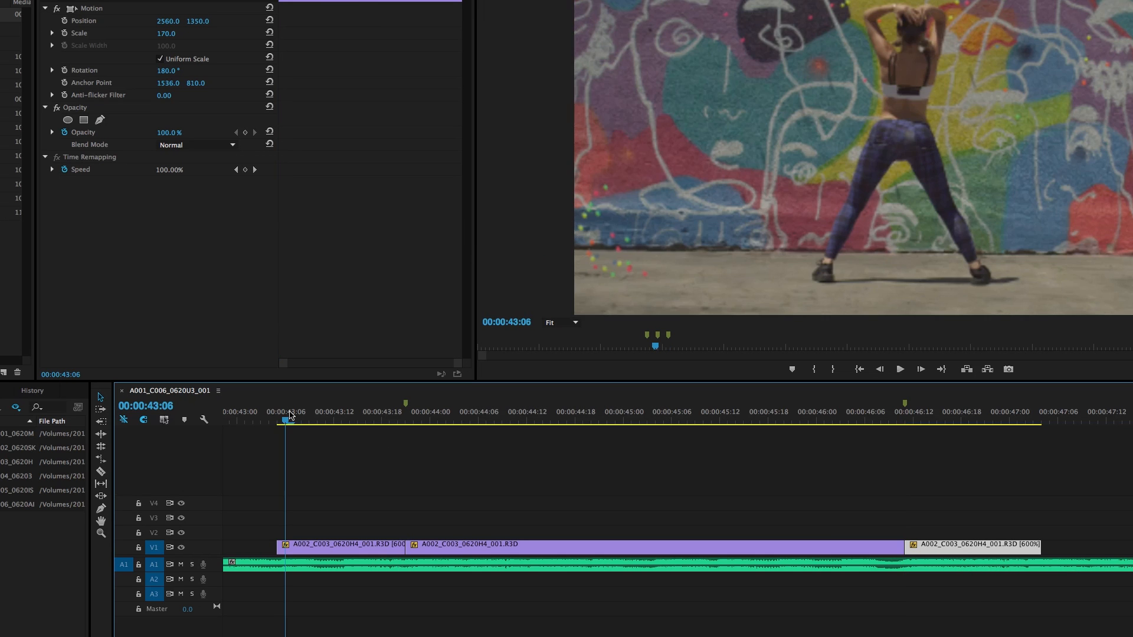
{"action": "left_click", "coordinate": [899, 369]}
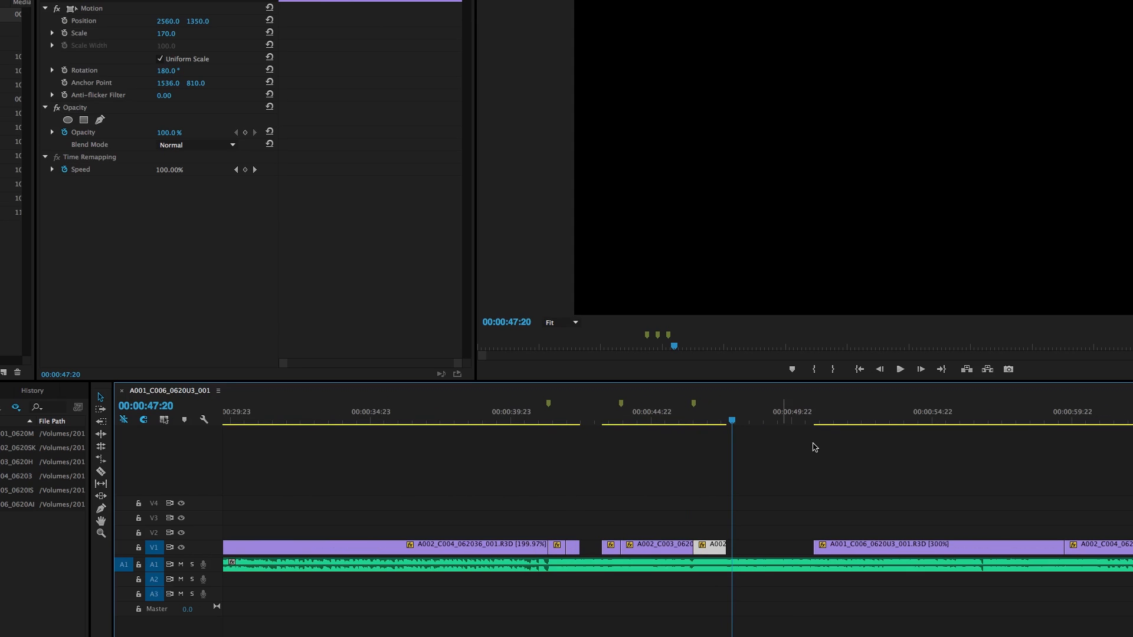
{"action": "left_click", "coordinate": [914, 419]}
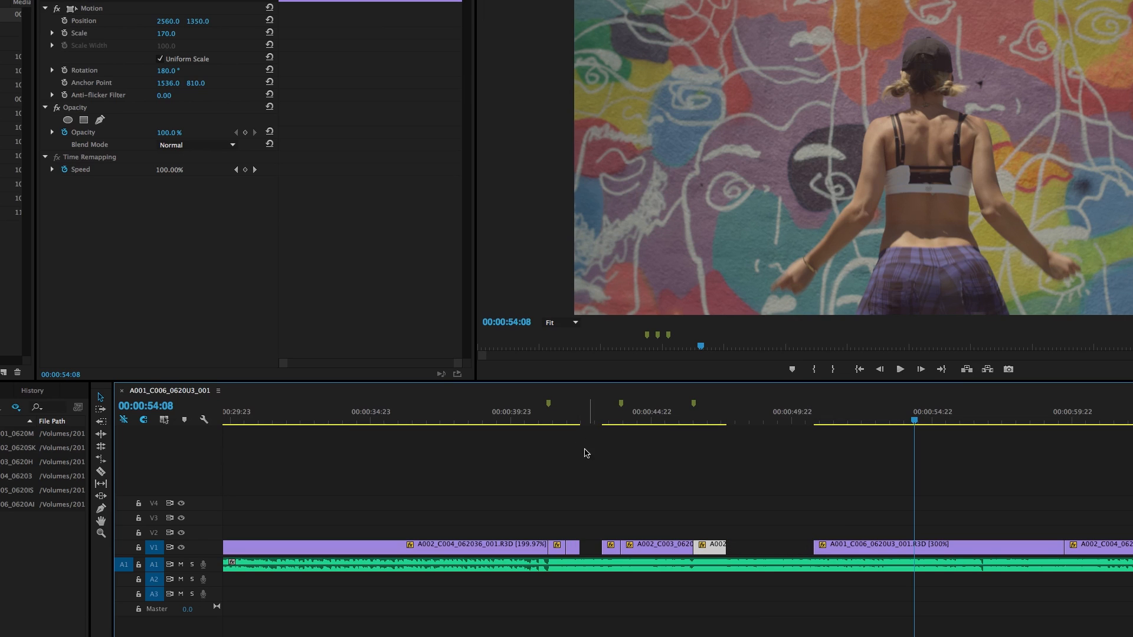
{"action": "mouse_move", "coordinate": [555, 552]}
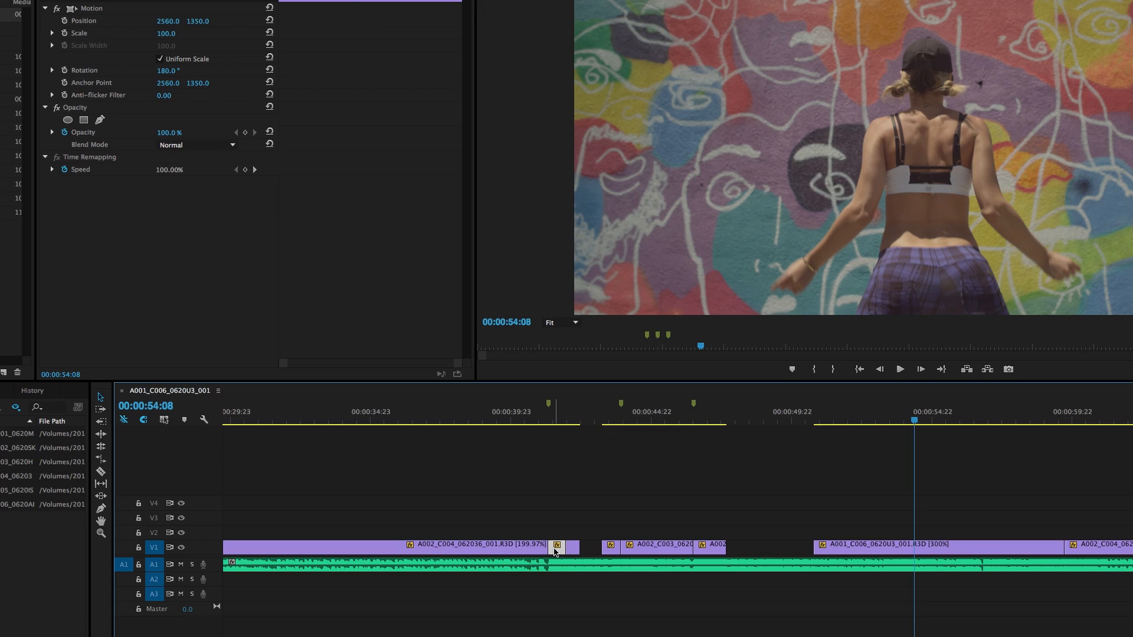
{"action": "mouse_move", "coordinate": [818, 509]}
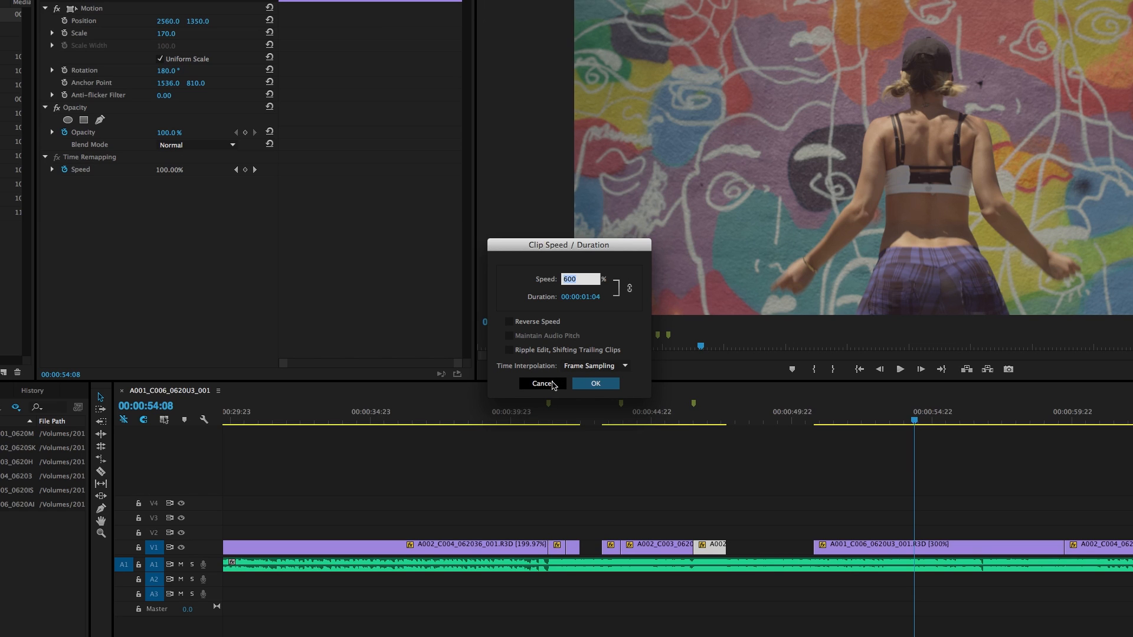
{"action": "left_click", "coordinate": [542, 384]}
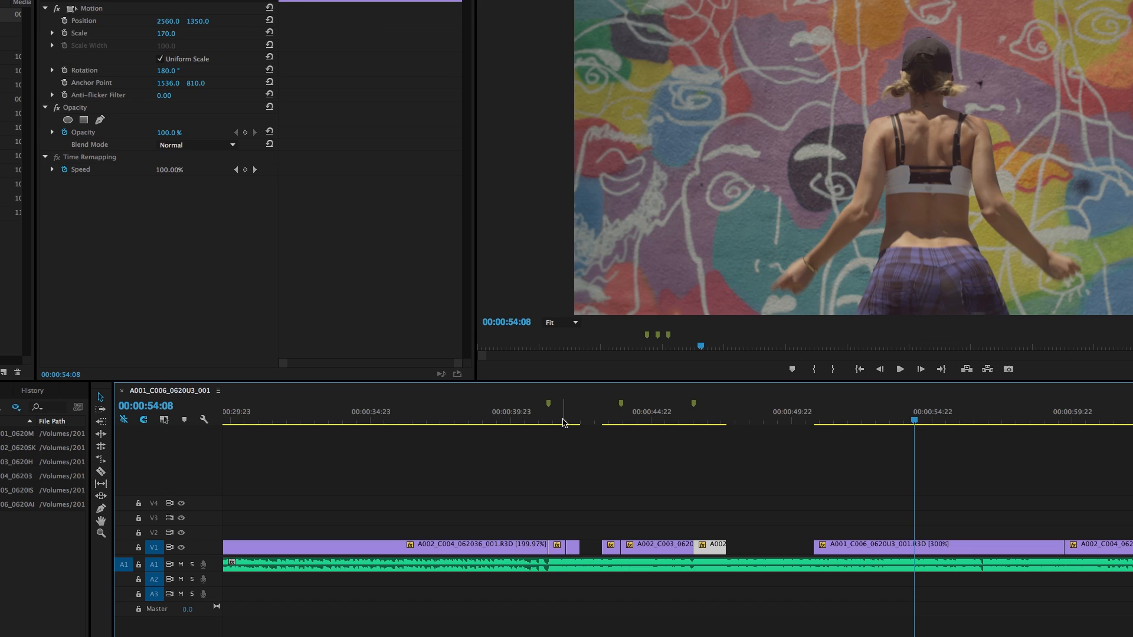
{"action": "left_click", "coordinate": [554, 419]}
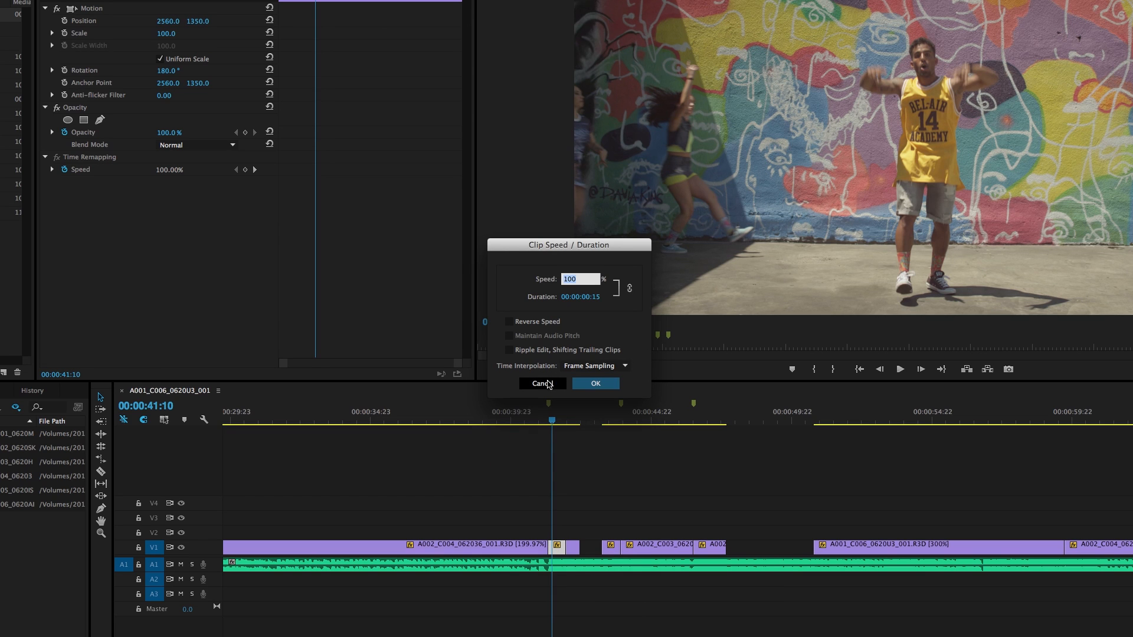
{"action": "left_click", "coordinate": [542, 383]}
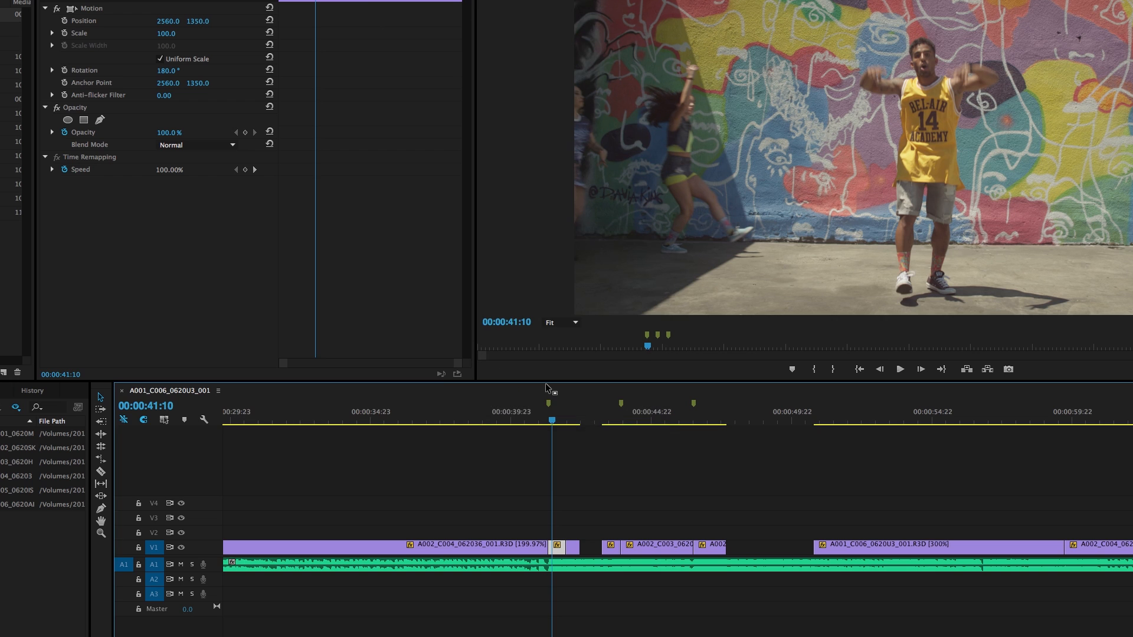